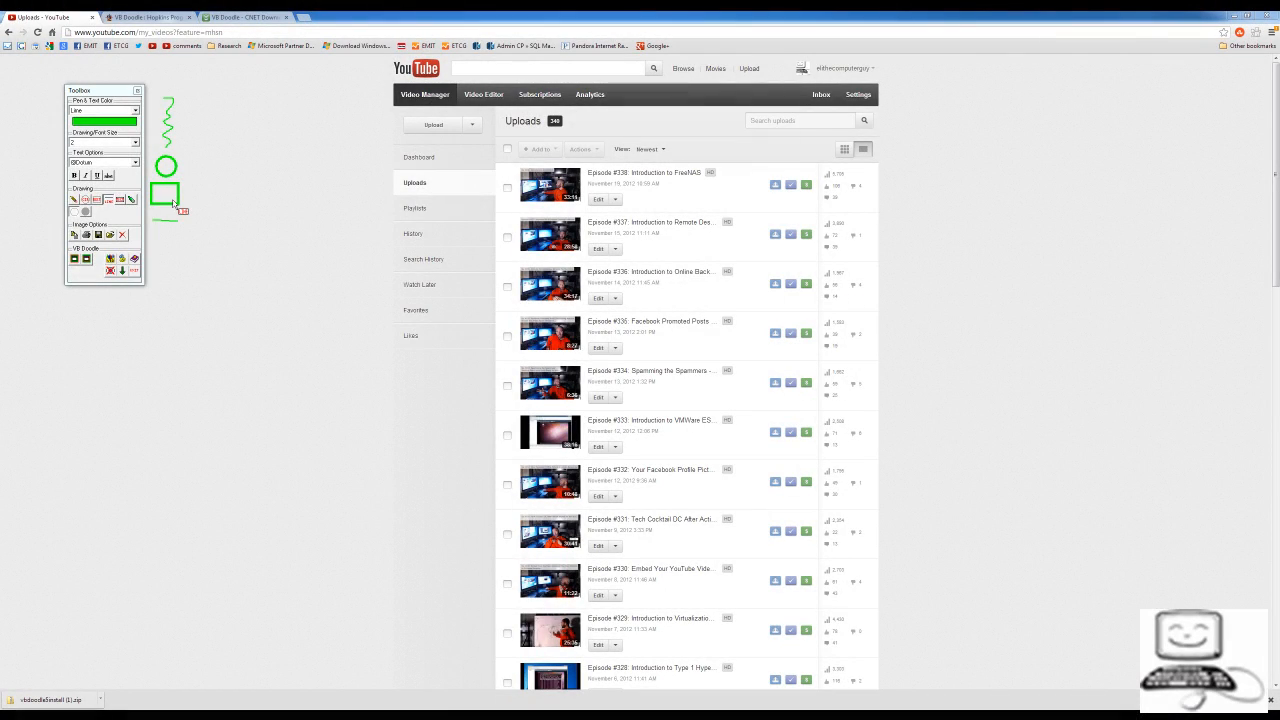
- Erase the earlier green scribble, circle and square beside the toolbox
{"action": "left_click", "coordinate": [122, 235]}
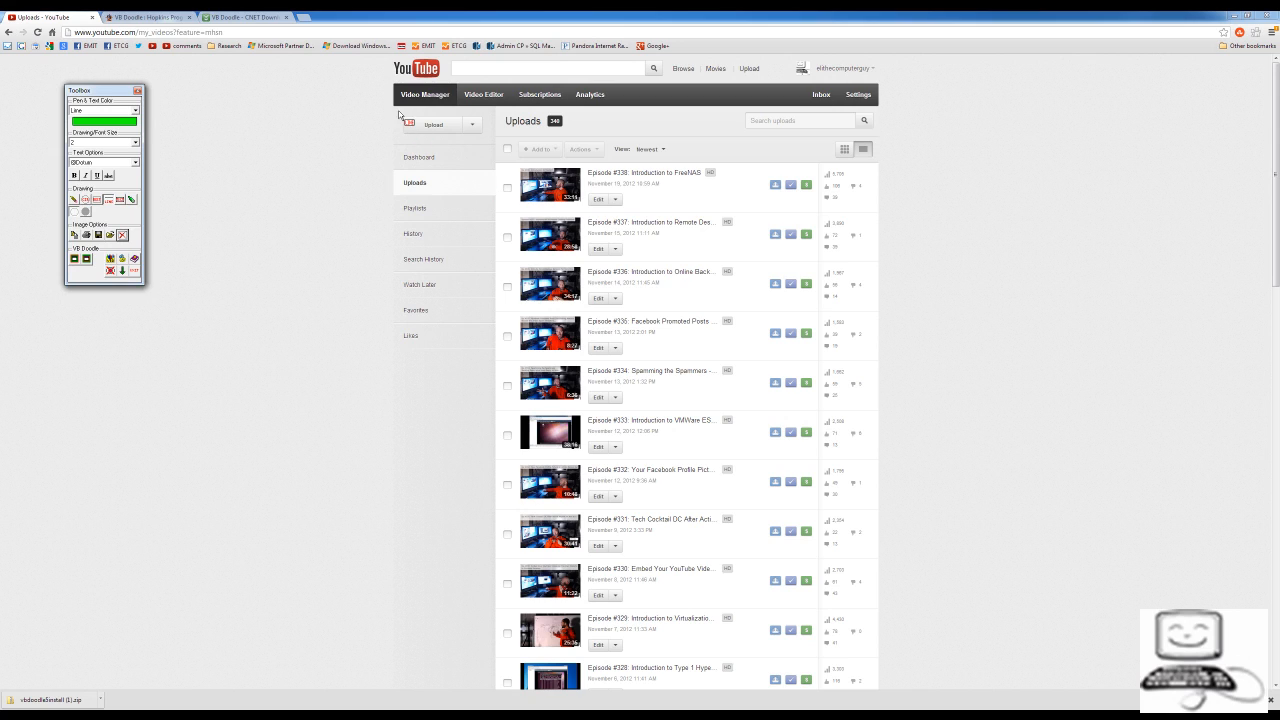
{"action": "mouse_move", "coordinate": [253, 190]}
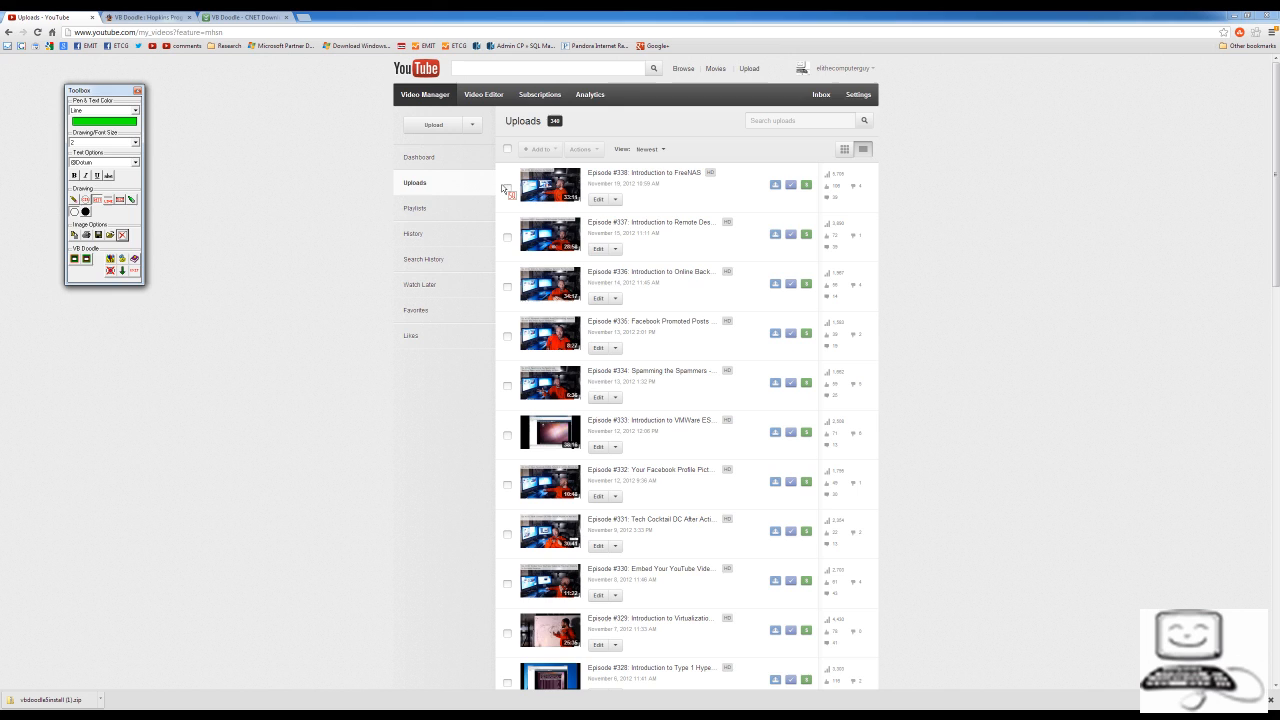
{"action": "mouse_move", "coordinate": [742, 210]}
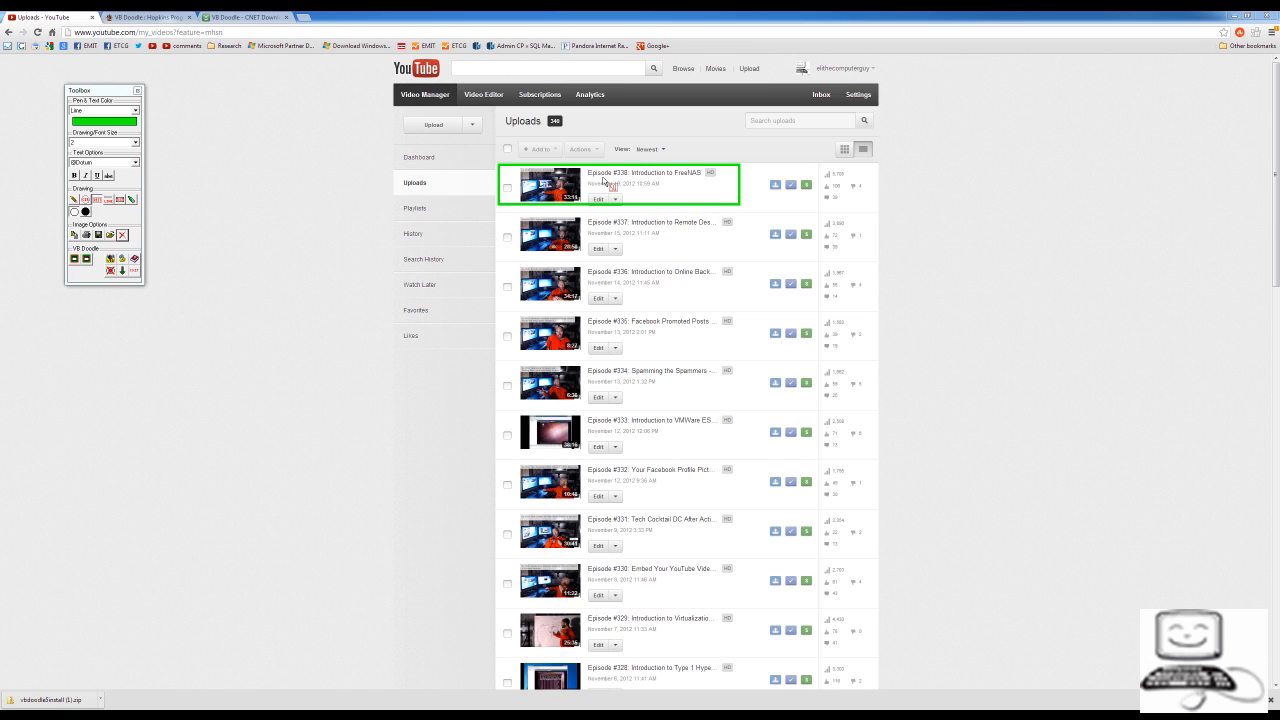
{"action": "mouse_move", "coordinate": [695, 194]}
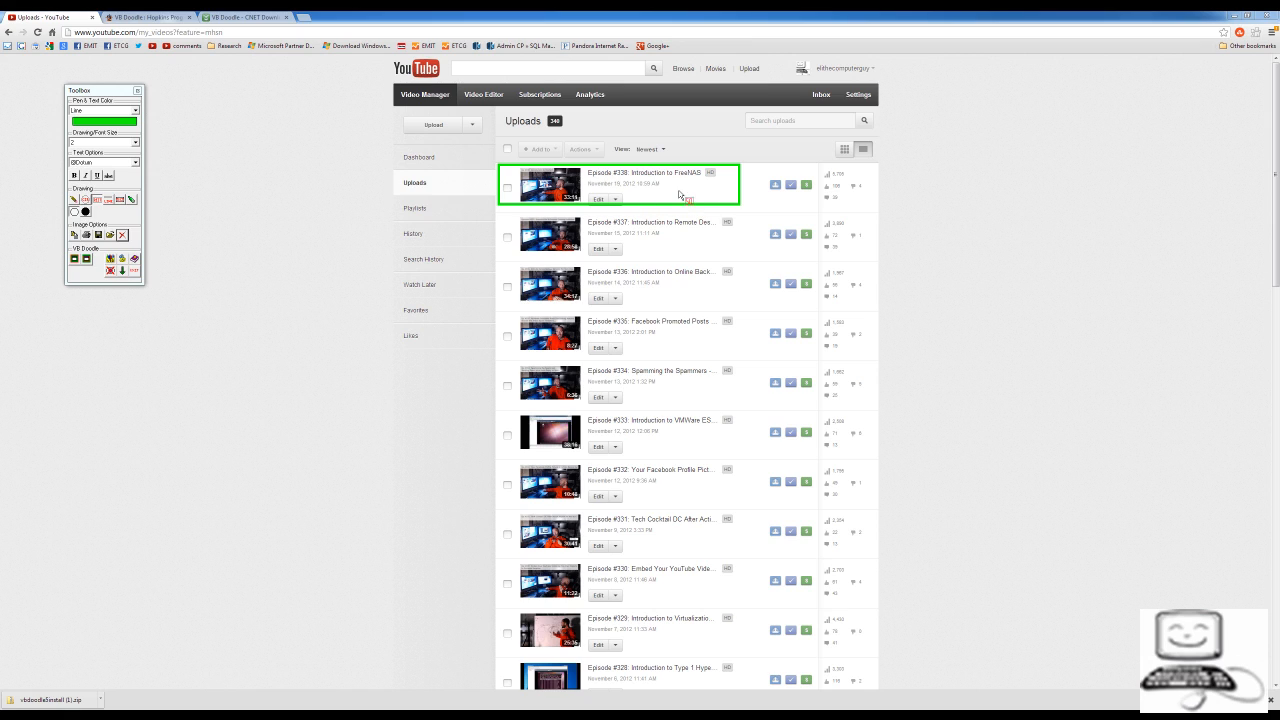
{"action": "mouse_move", "coordinate": [637, 205]}
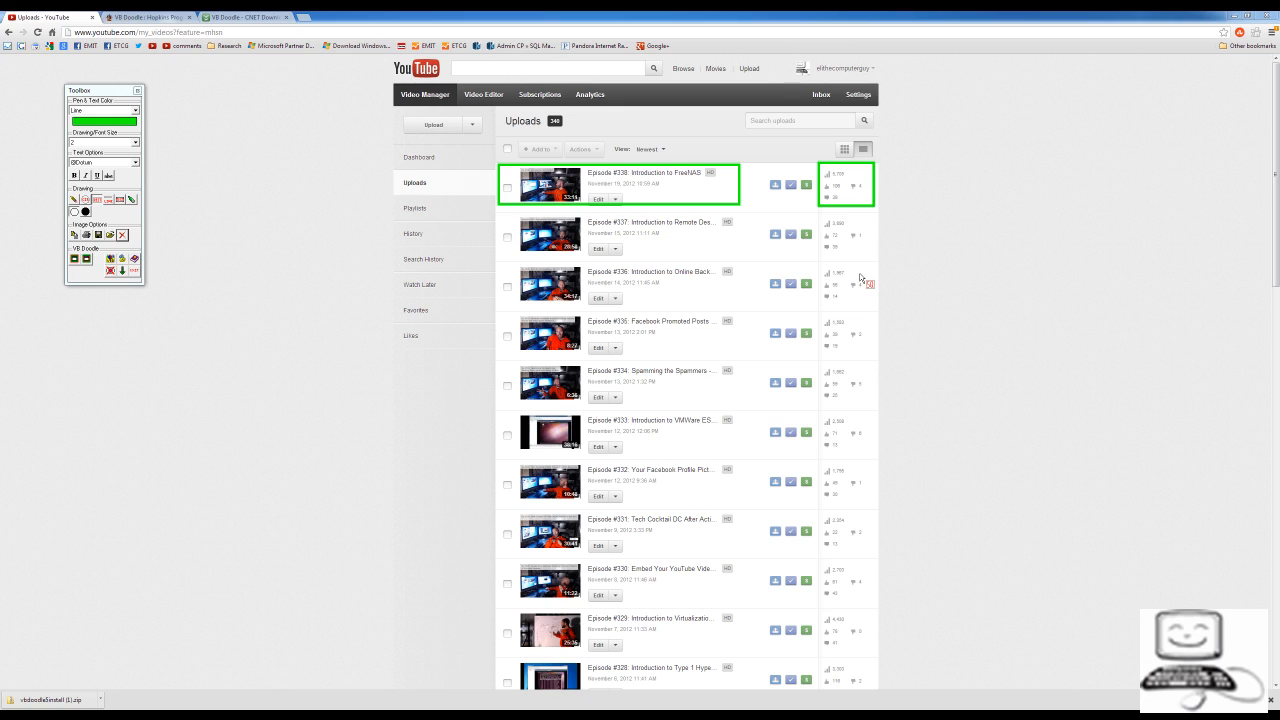
{"action": "mouse_move", "coordinate": [165, 230]}
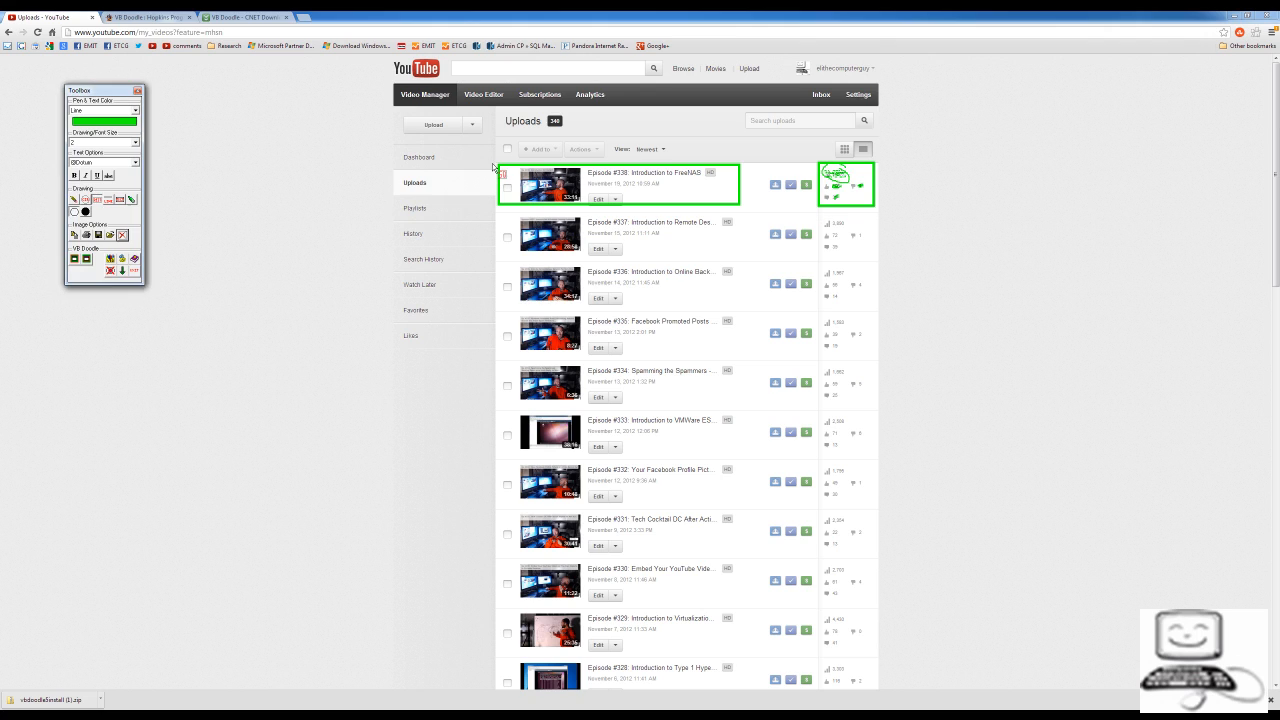
{"action": "mouse_move", "coordinate": [566, 328]}
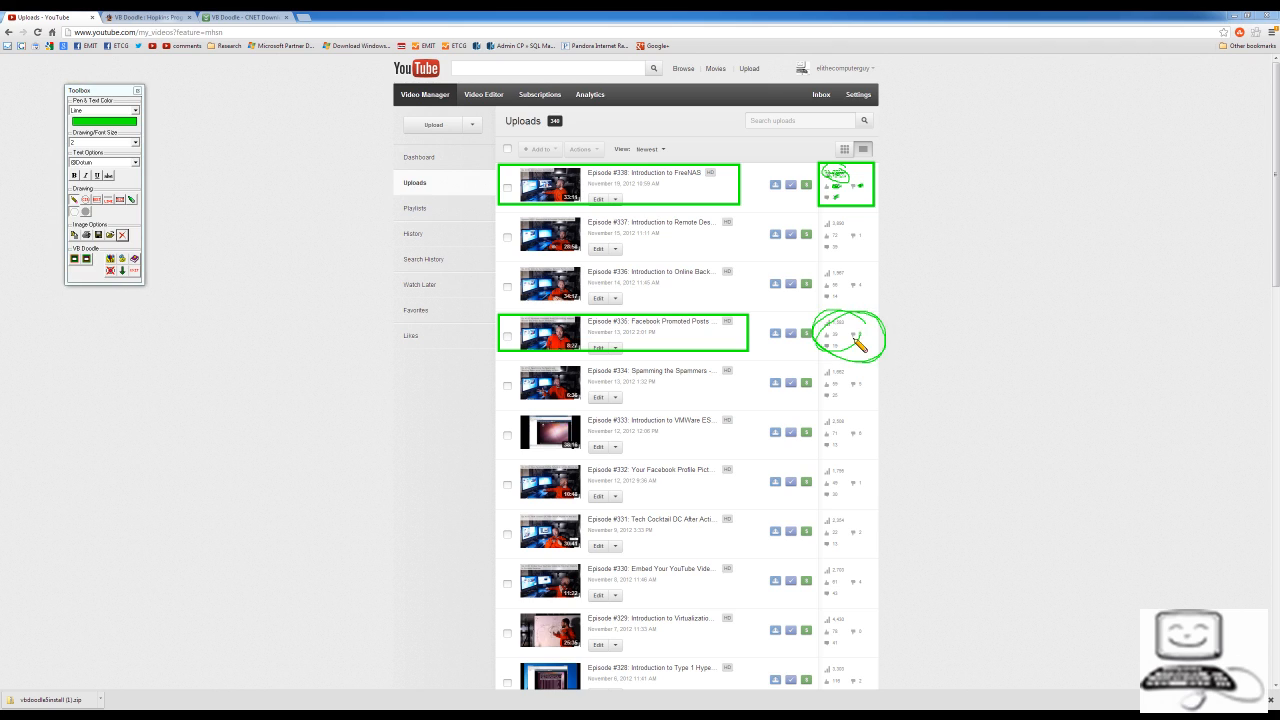
- Circle the Episode #335 view statistics freehand in green
{"action": "left_click_drag", "start_coordinate": [910, 290], "coordinate": [980, 235]}
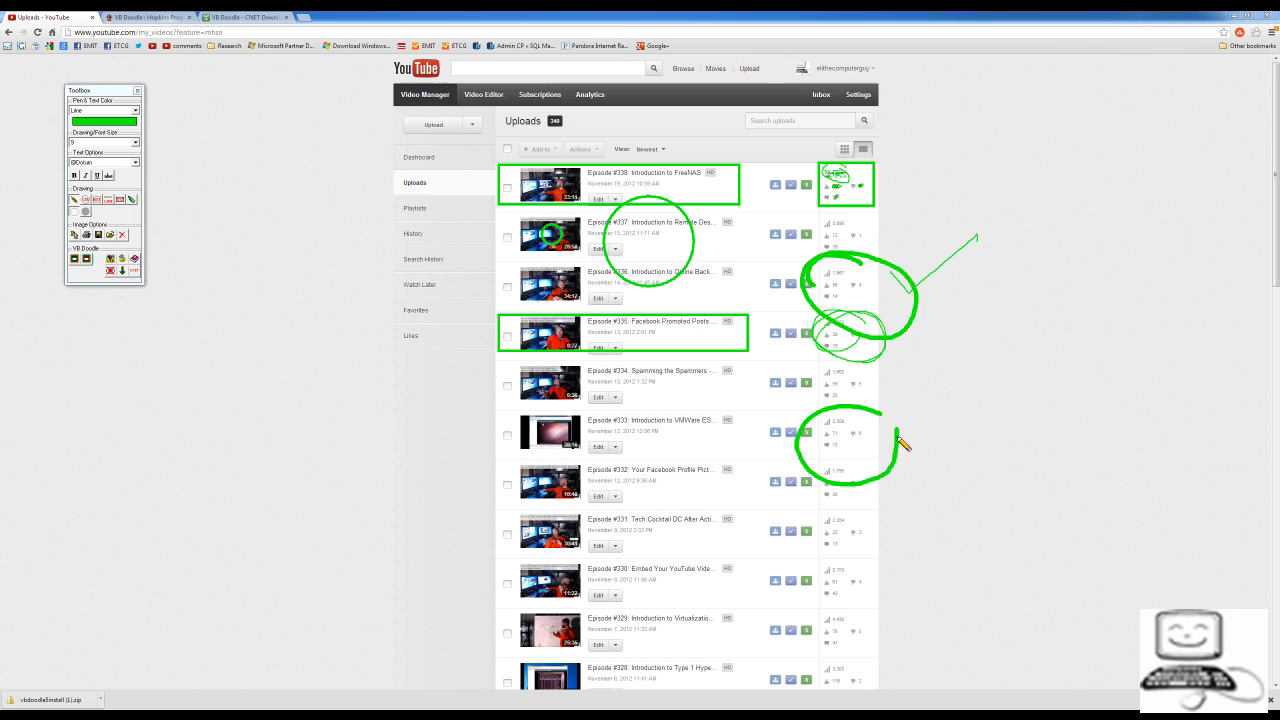
{"action": "mouse_move", "coordinate": [300, 320]}
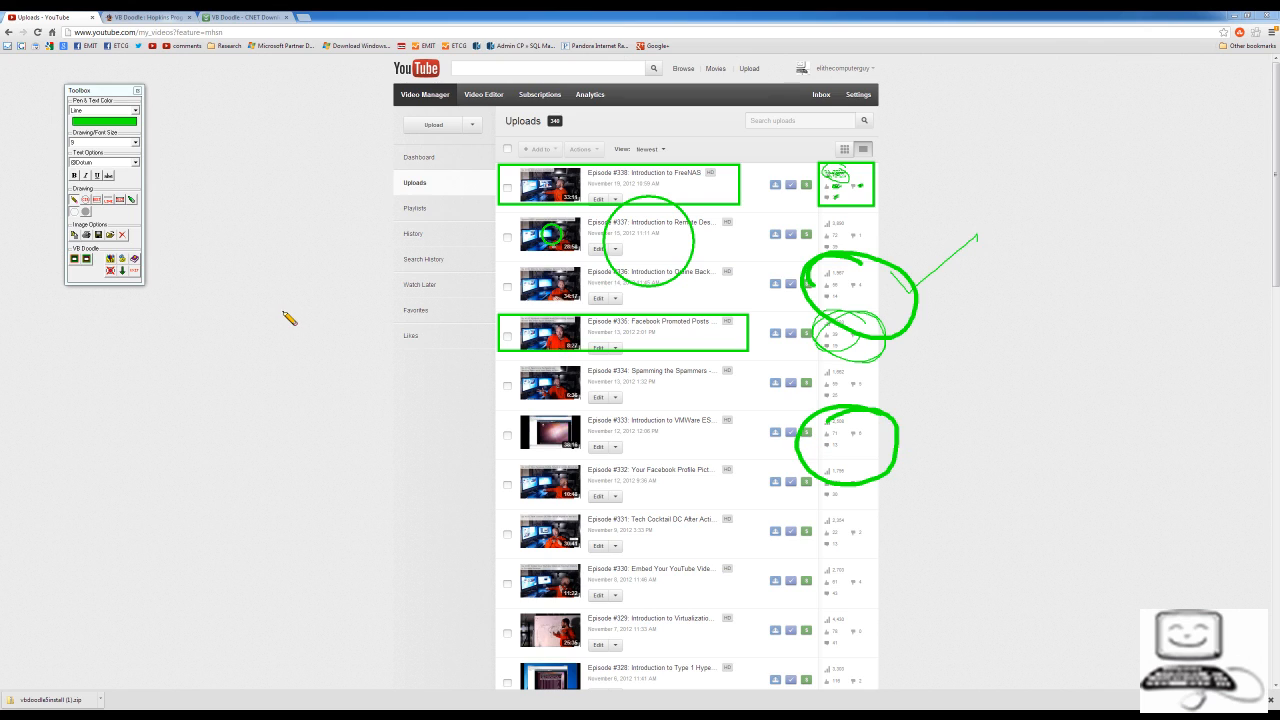
- Scribble a large green zigzag across the video list, then erase all markings
{"action": "left_click_drag", "start_coordinate": [390, 230], "coordinate": [815, 540]}
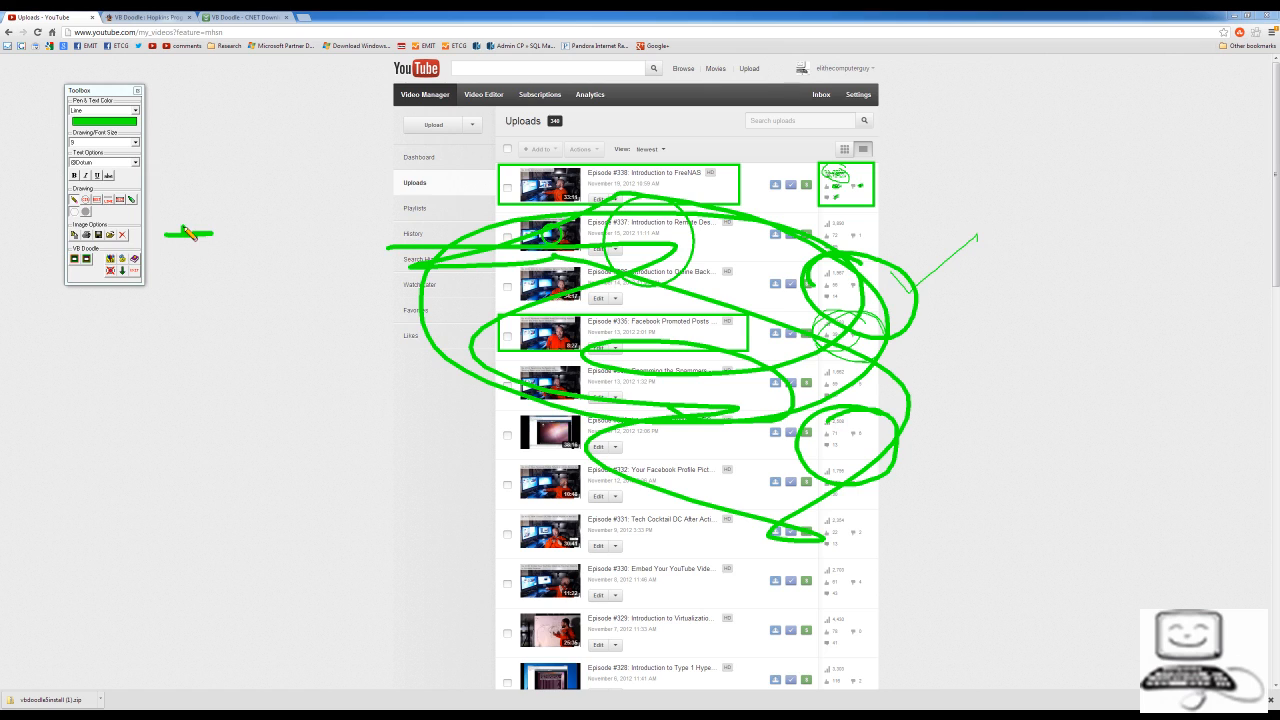
{"action": "left_click", "coordinate": [122, 235]}
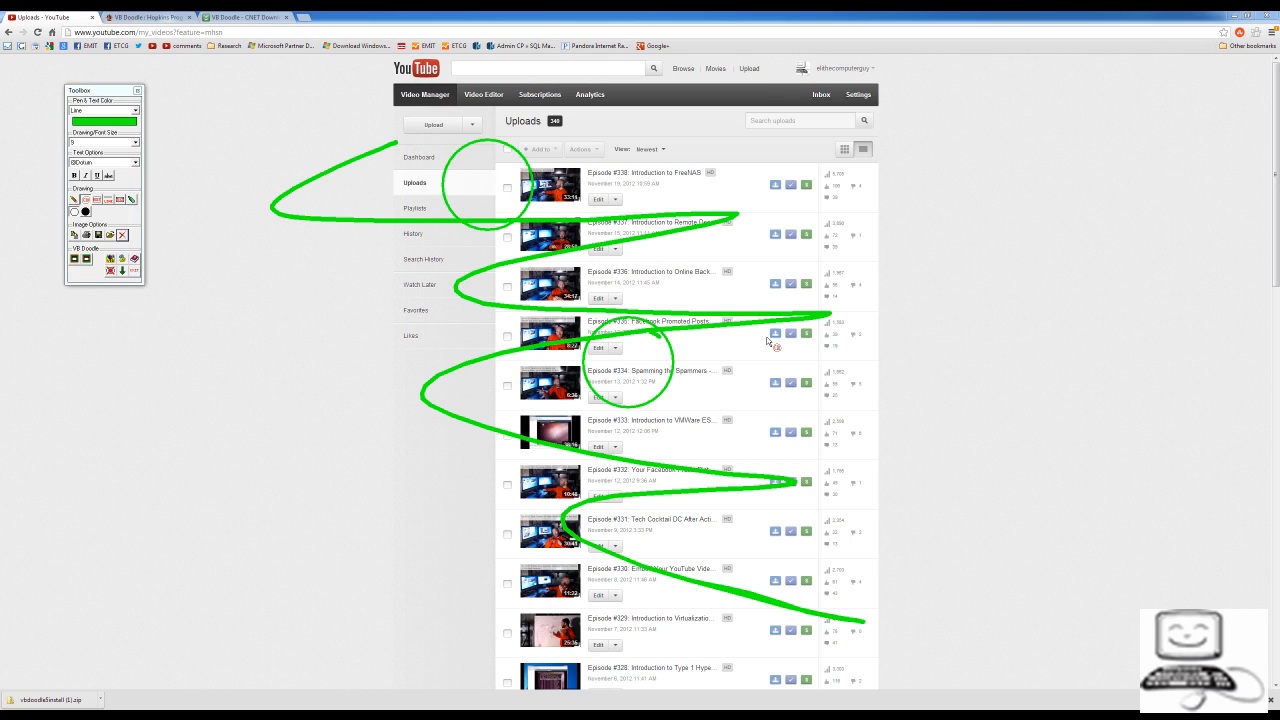
- Mark more video entries with green shapes, then erase every drawing
{"action": "left_click_drag", "start_coordinate": [760, 310], "coordinate": [780, 430]}
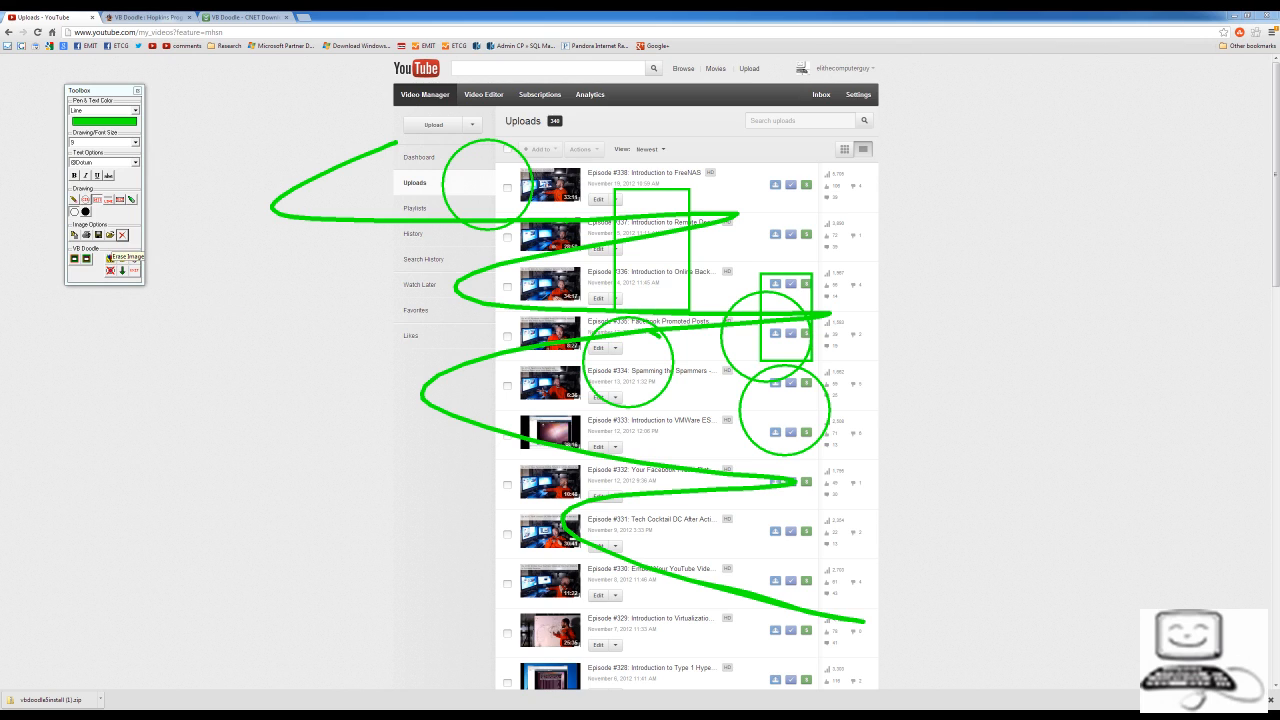
{"action": "left_click", "coordinate": [131, 252]}
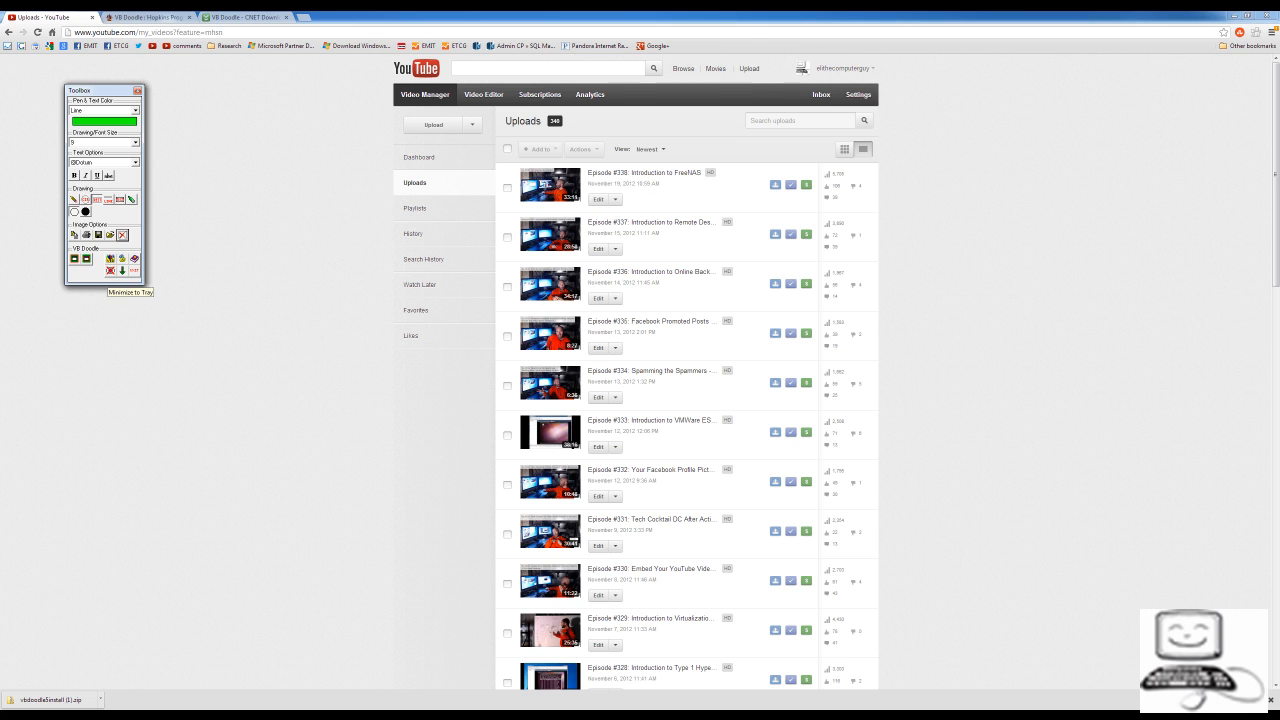
- Minimize the VB Doodle toolbox to the system tray
{"action": "left_click", "coordinate": [136, 90]}
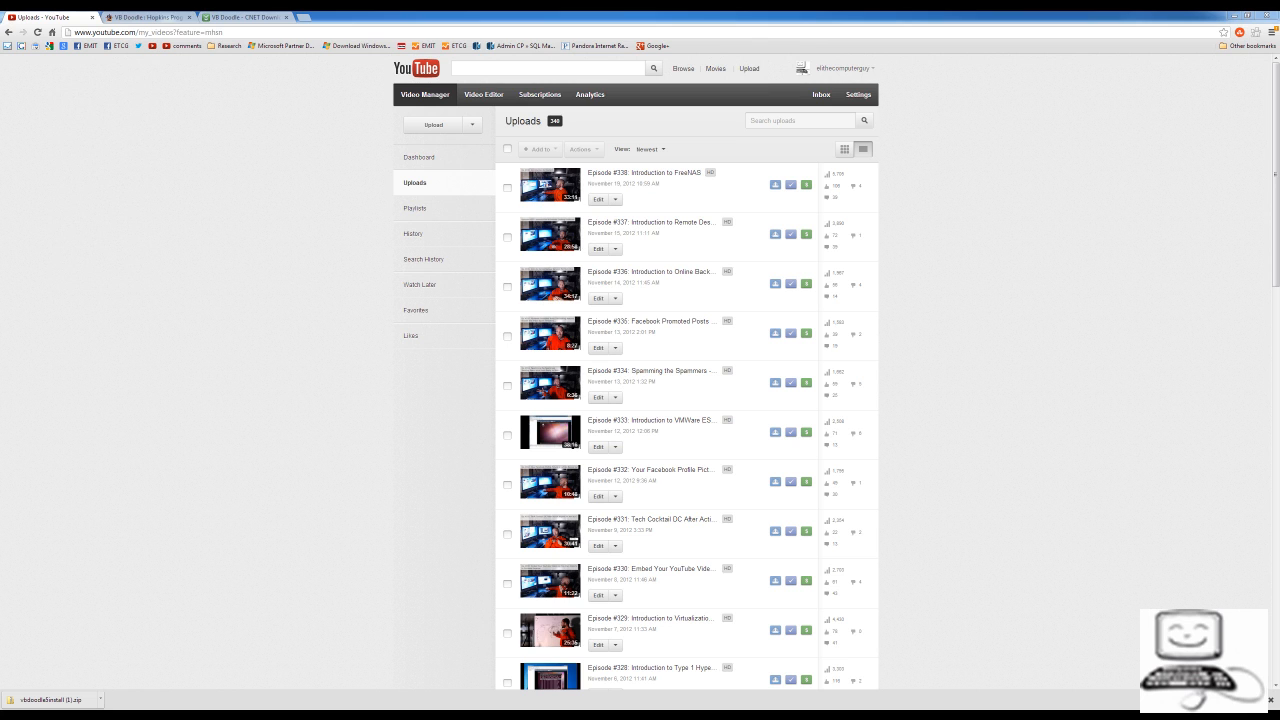